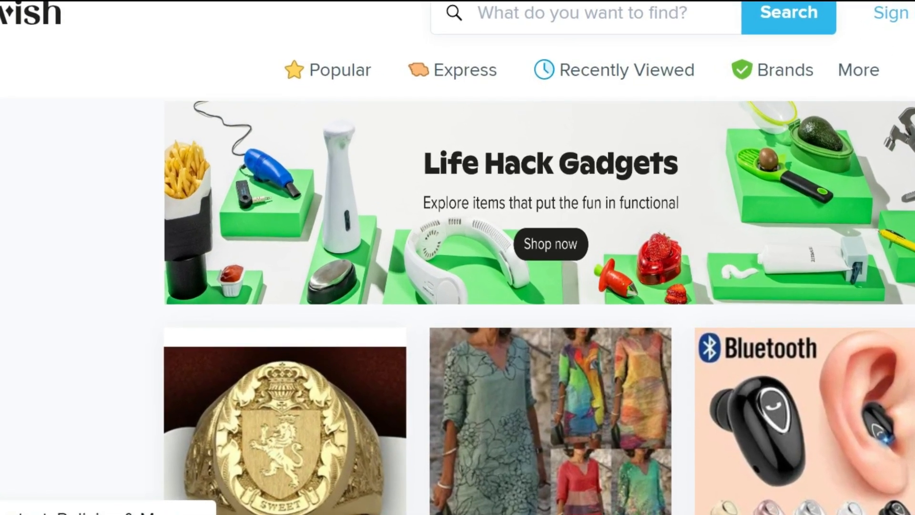
# - Search Wish for 'solar panel' and browse to the £33 80W 18V panel listing
pyautogui.scroll(-3)
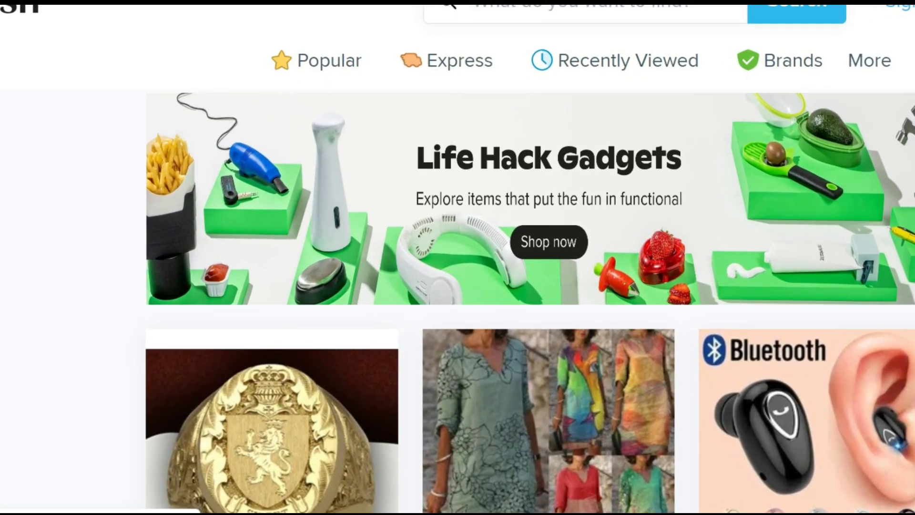
pyautogui.write('solar panel')
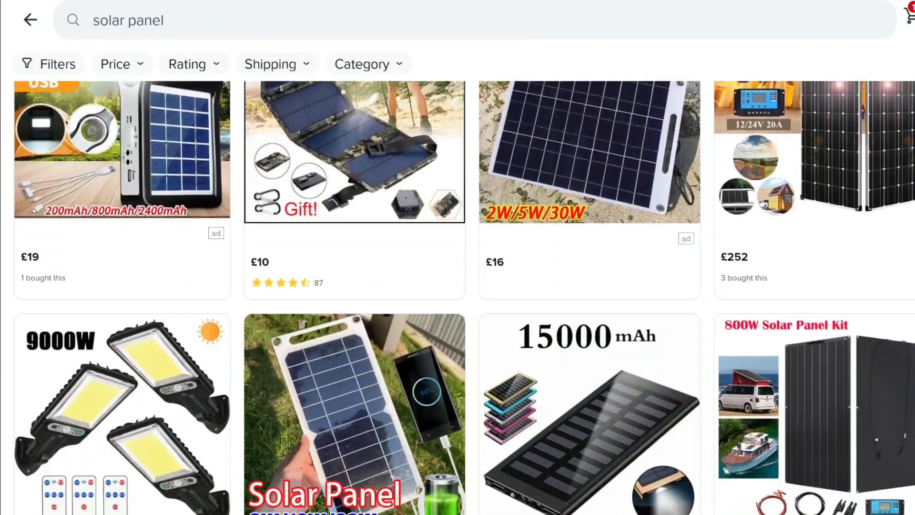
pyautogui.scroll(-3)
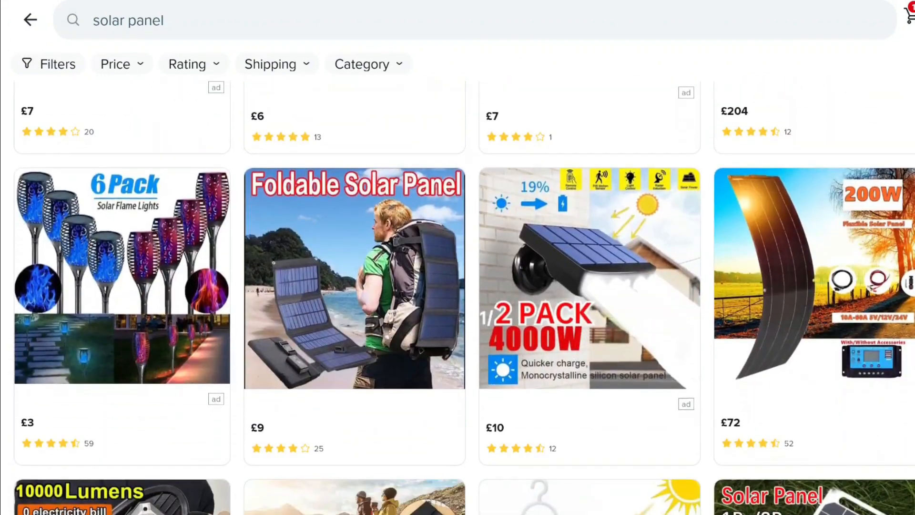
pyautogui.scroll(-3)
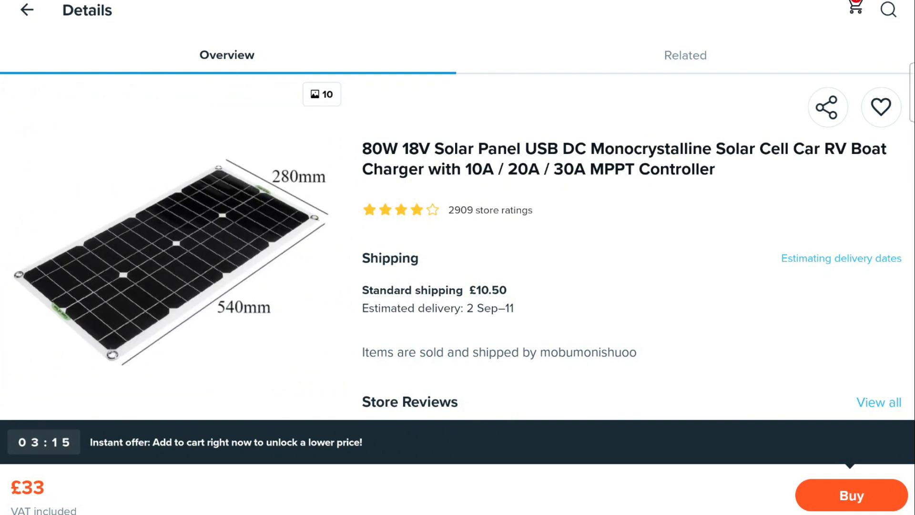
pyautogui.scroll(-3)
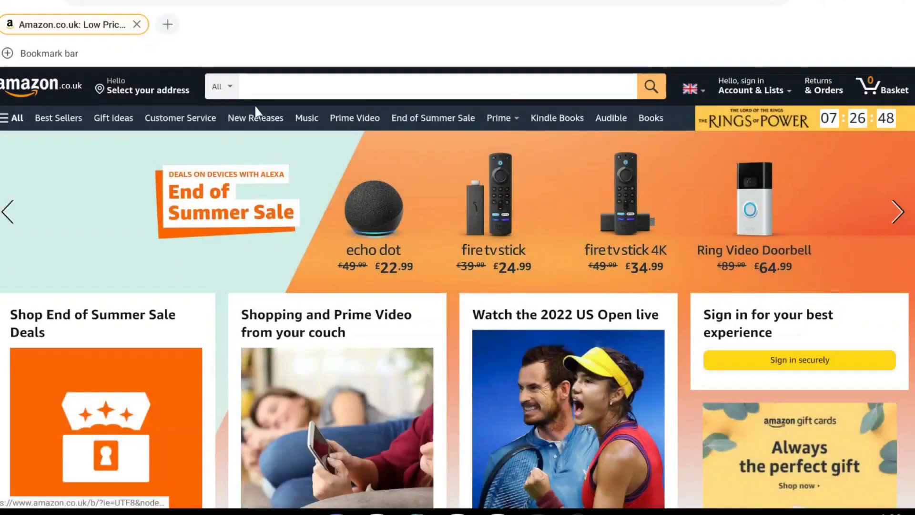
# - Search Amazon for 'power bank' and reach the £29.98 Charmast 23800mAh listing
pyautogui.write('powerbank')
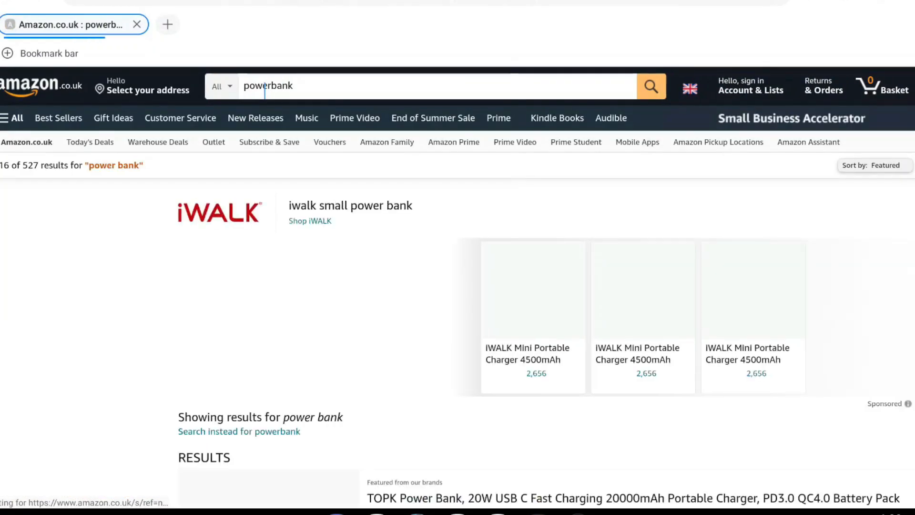
pyautogui.scroll(-3)
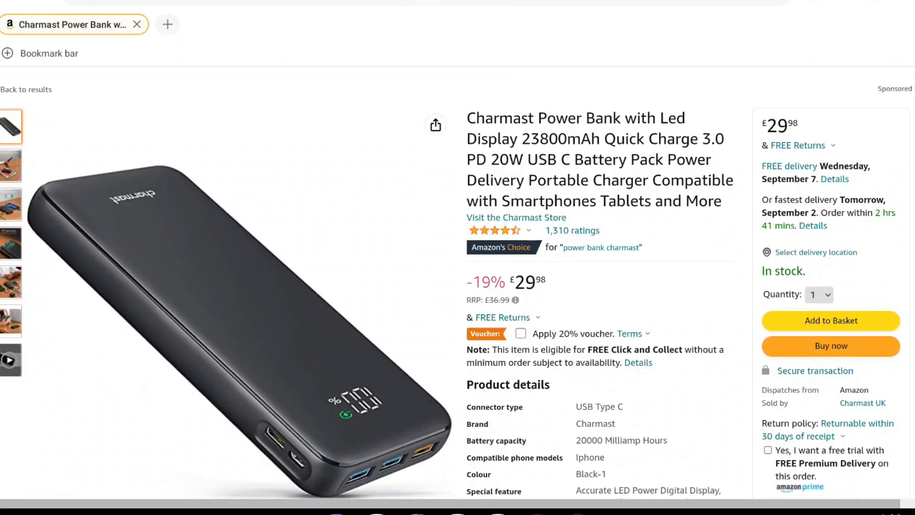
# - Browse the Charmast photos to show the Charging 4 Devices Simultaneously image
pyautogui.click(11, 165)
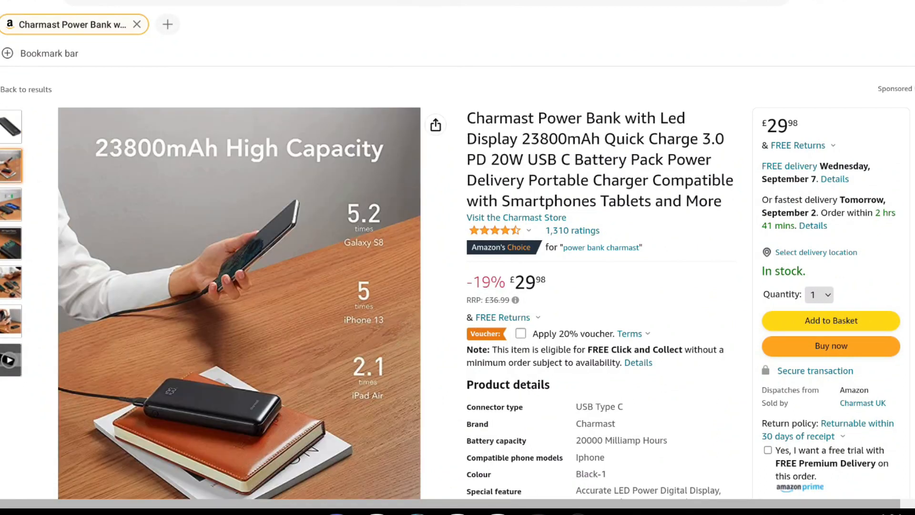
pyautogui.click(11, 205)
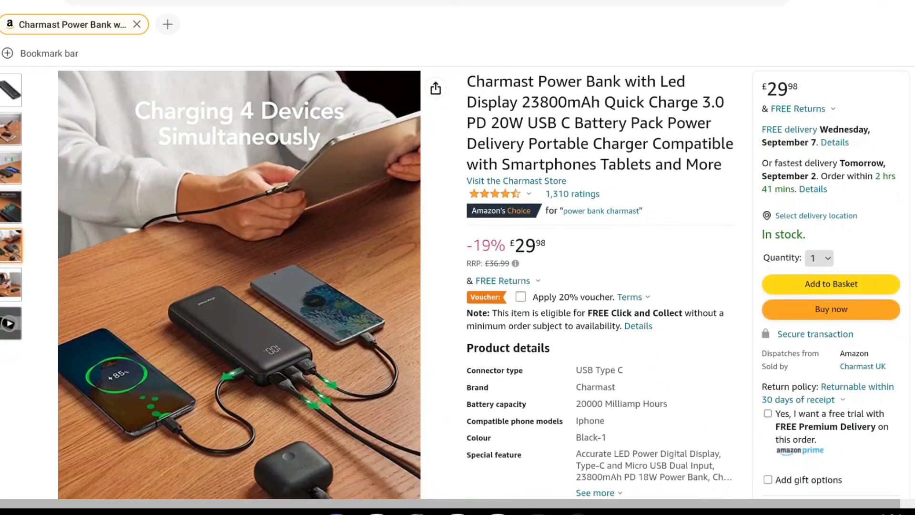
pyautogui.scroll(-3)
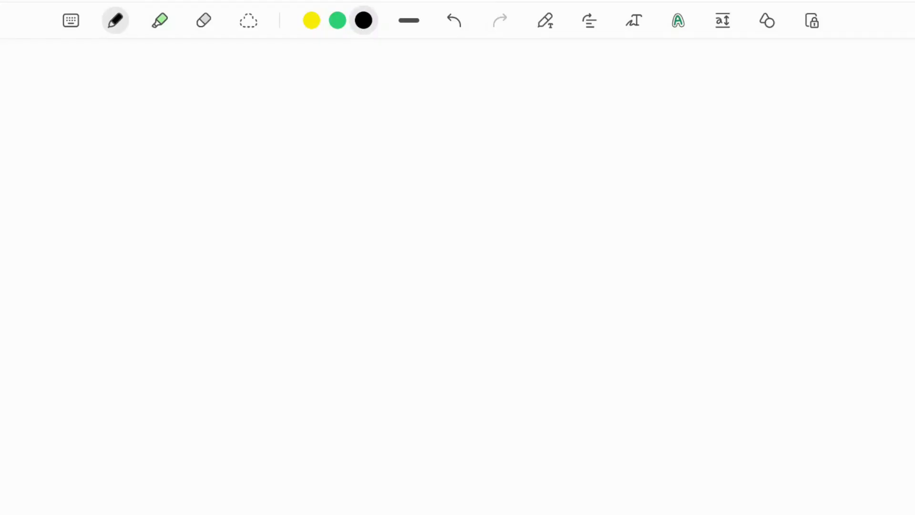
# - Sketch the sunlit panel, thick wire, power bank and phone, then trace the output line green
pyautogui.moveTo(234, 122); pyautogui.dragTo(175, 262)
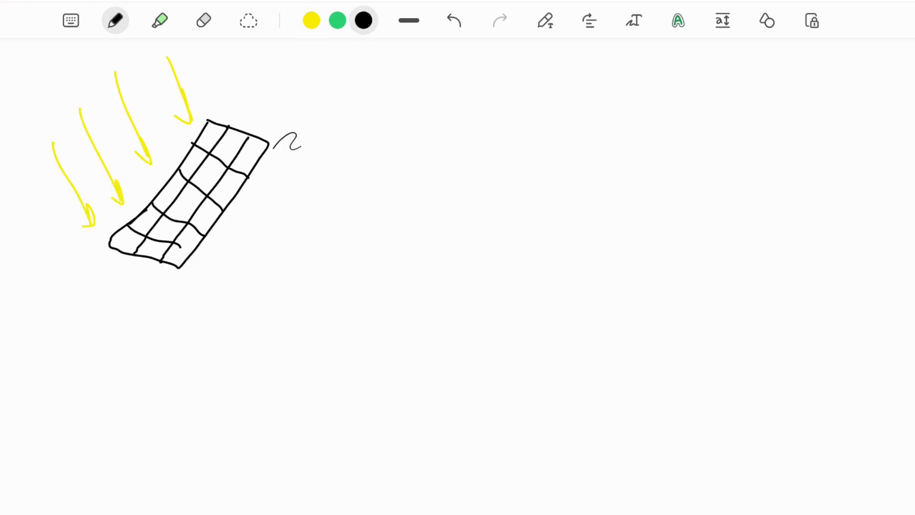
pyautogui.moveTo(263, 167); pyautogui.dragTo(526, 178)
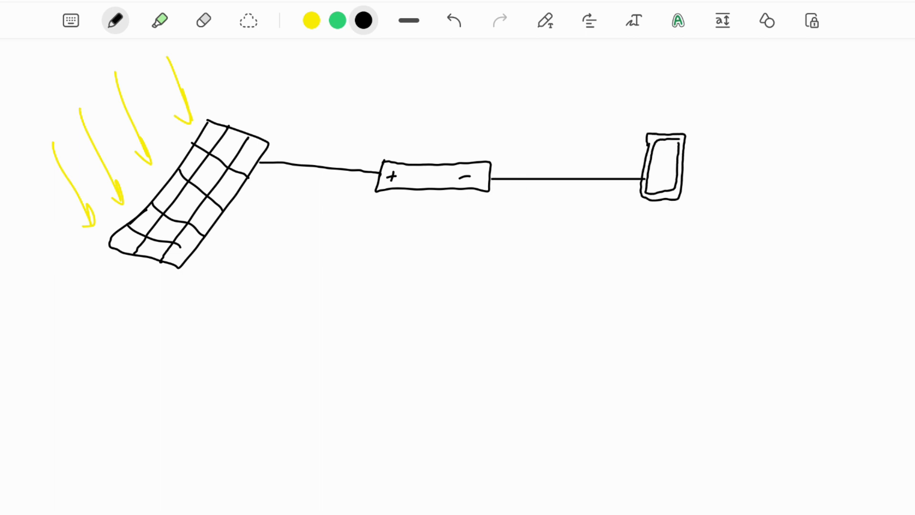
pyautogui.moveTo(260, 163); pyautogui.dragTo(374, 171)
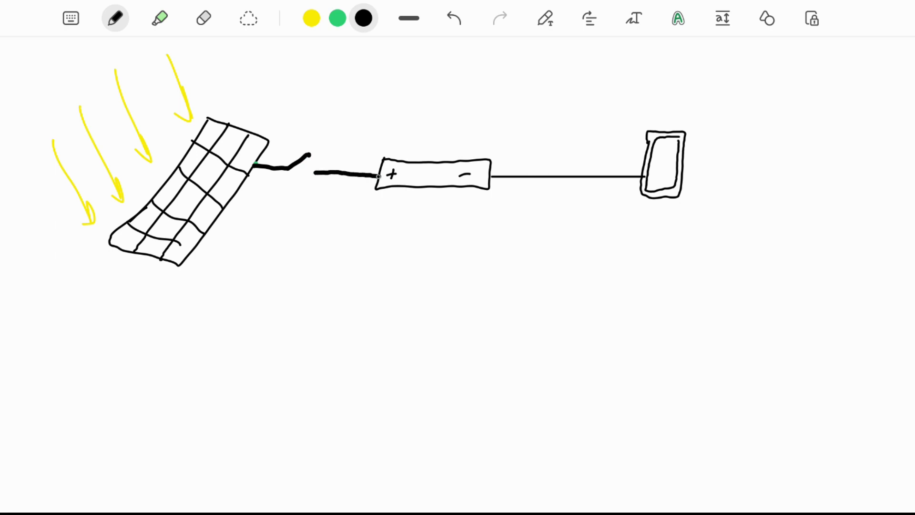
pyautogui.click(337, 19)
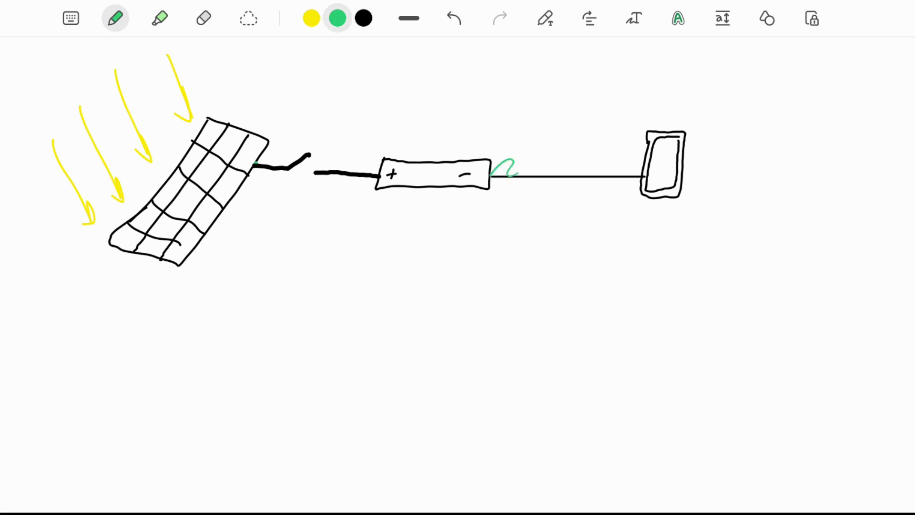
pyautogui.moveTo(496, 177); pyautogui.dragTo(636, 177)
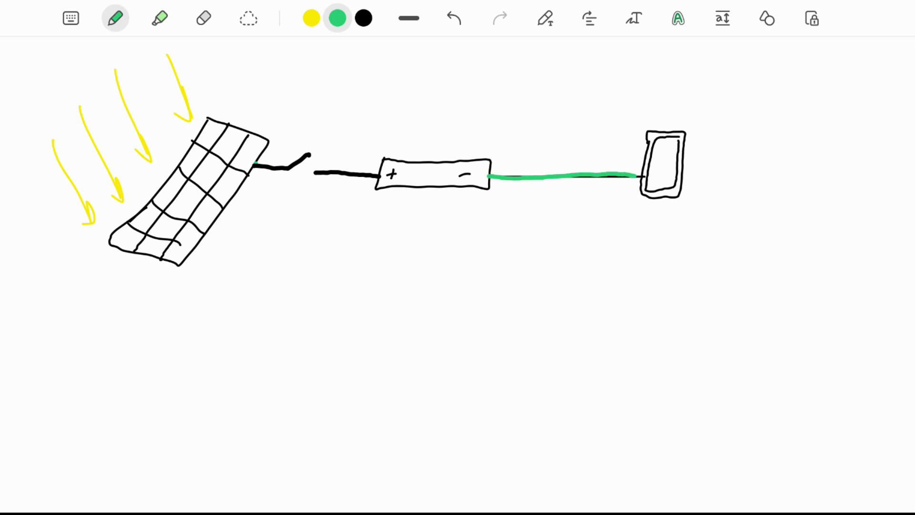